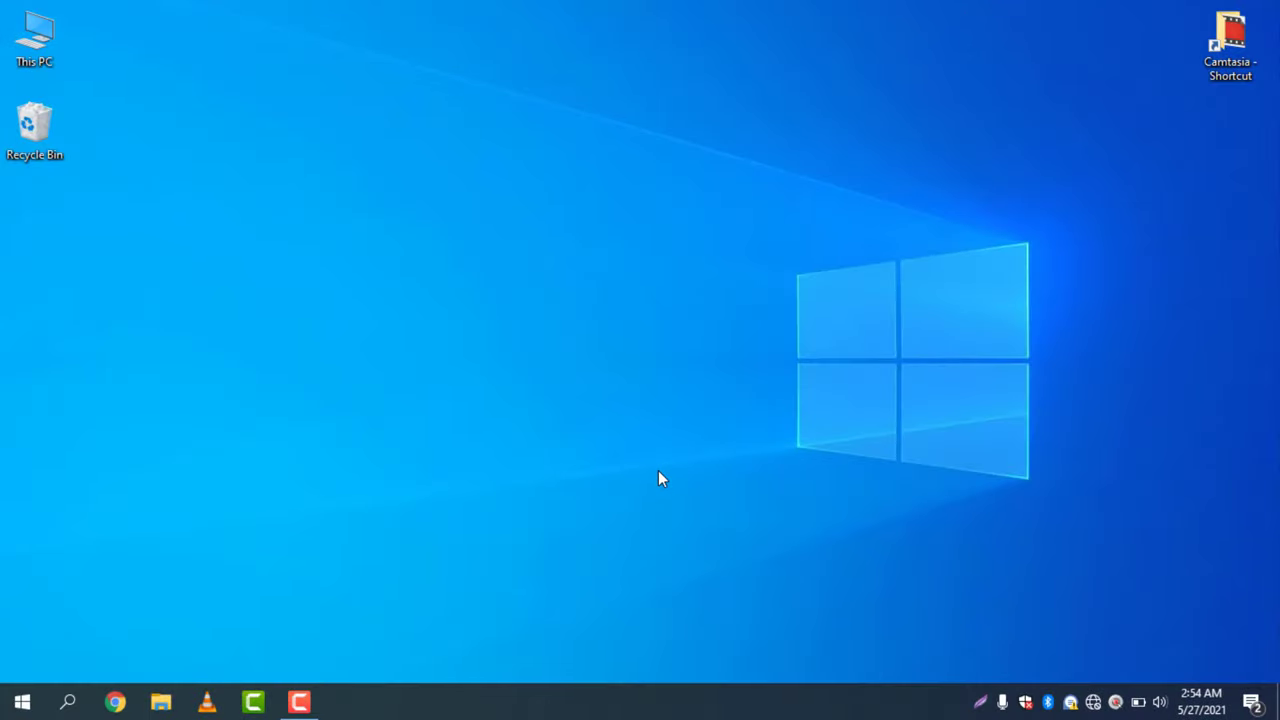
mouse_move(620, 492)
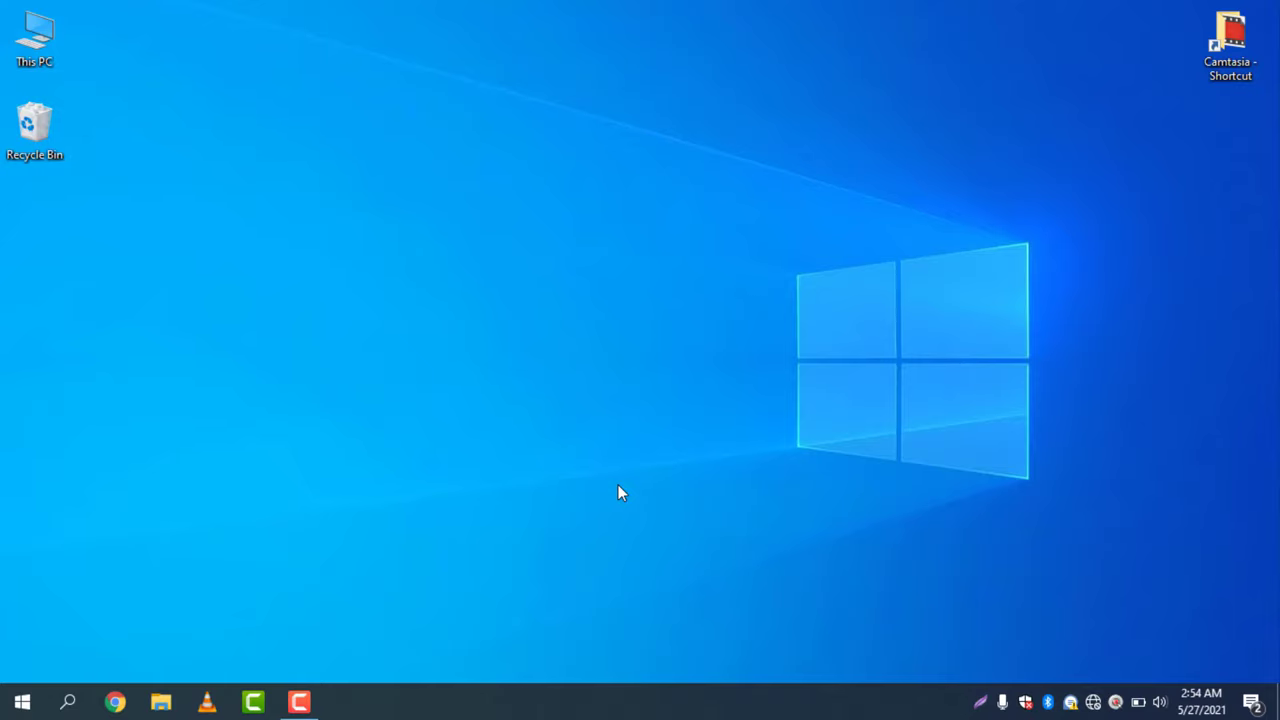
mouse_move(68, 701)
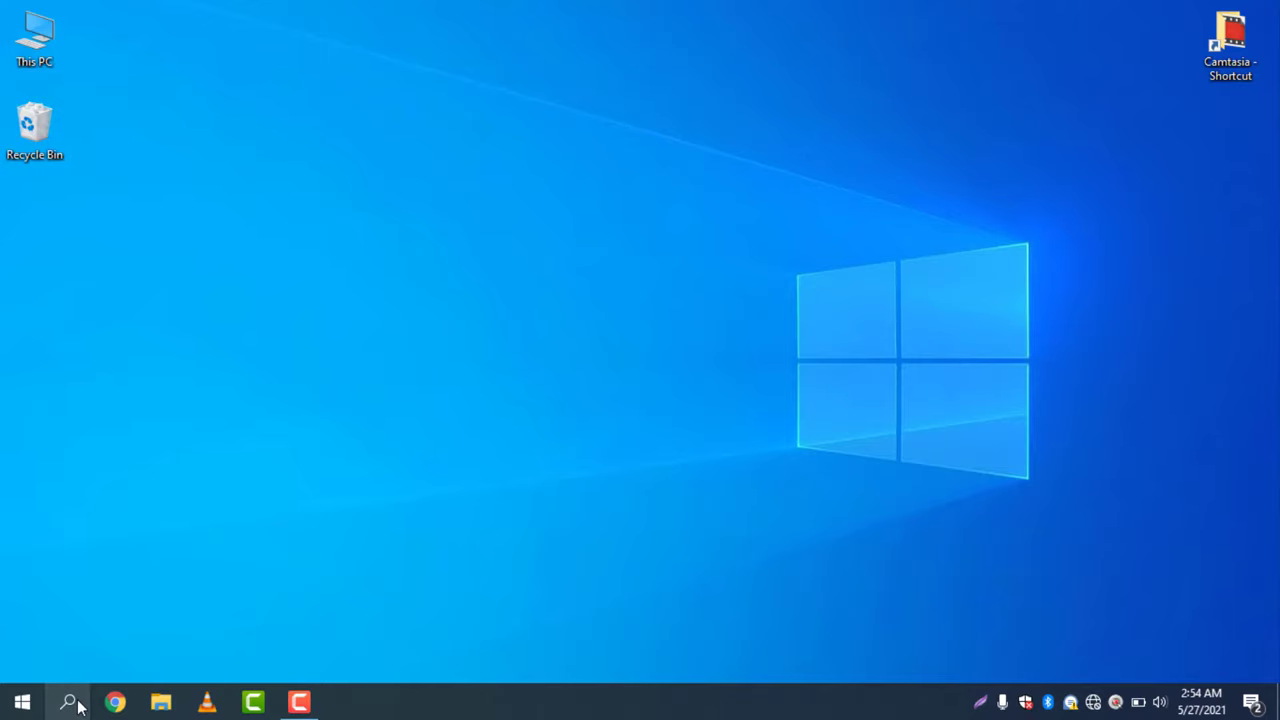
Search Windows for 'control panel' and launch Control Panel from the results.
left_click(69, 701)
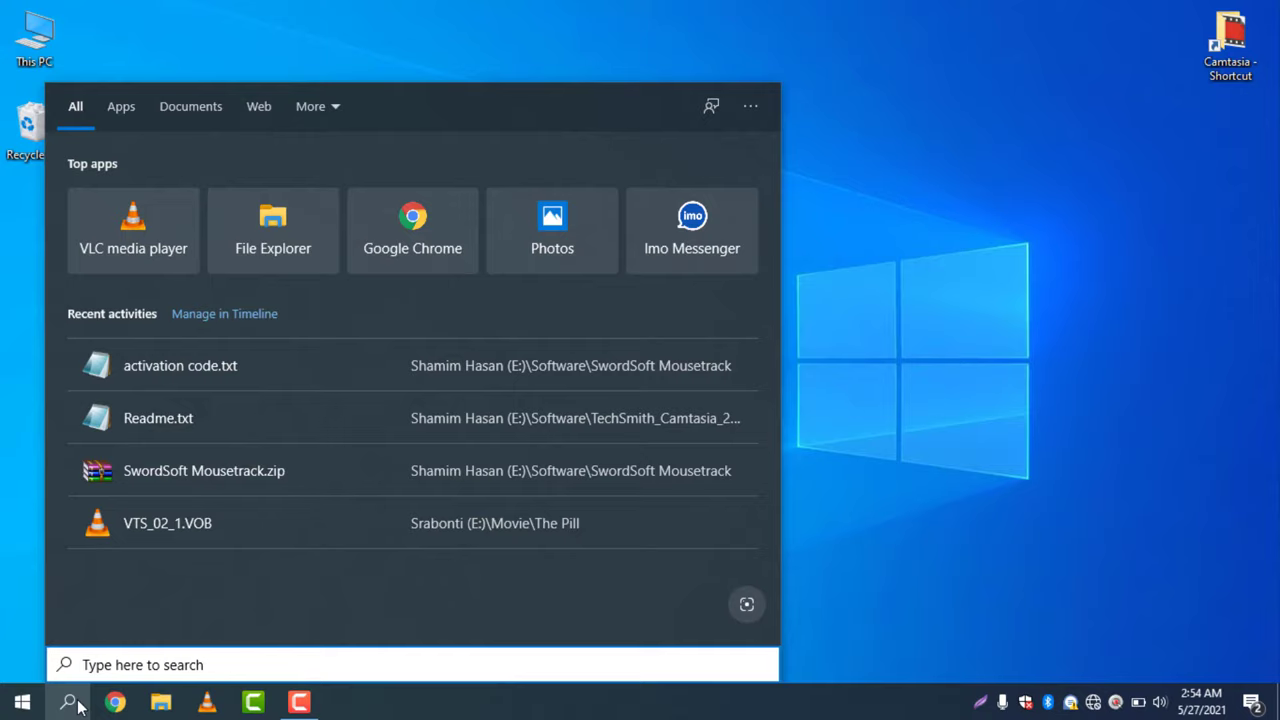
type("contt")
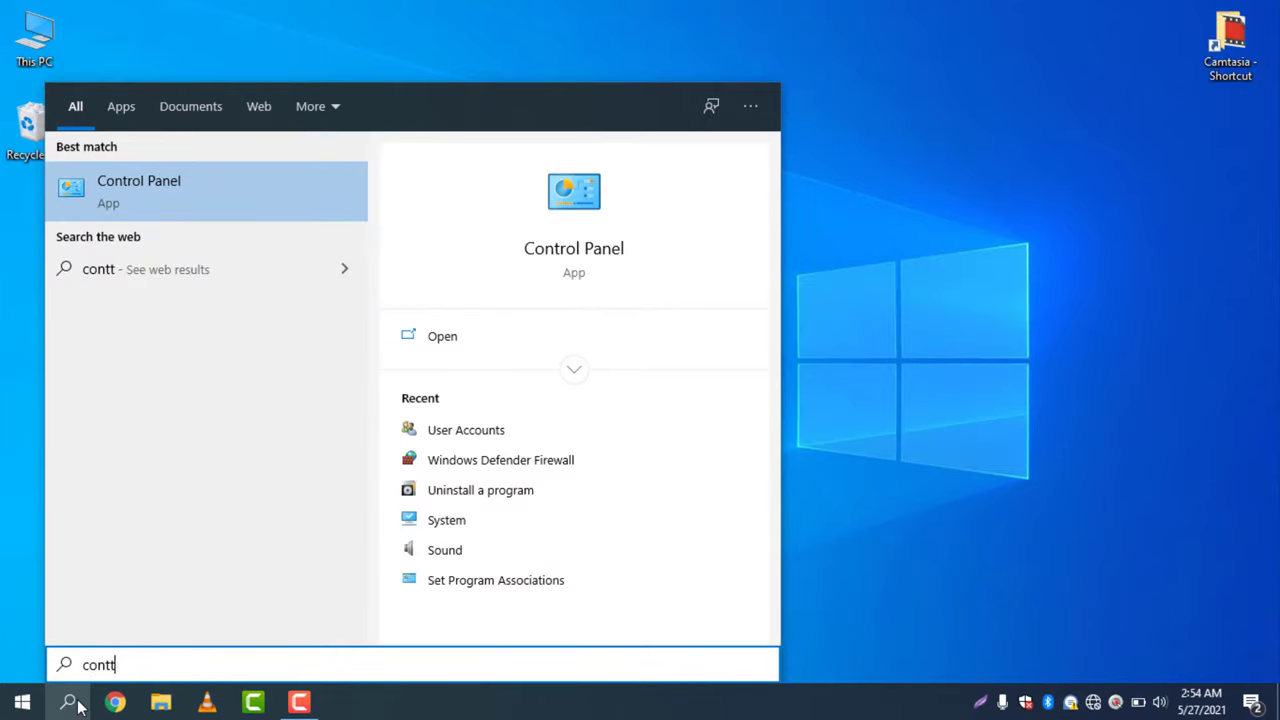
type("control Panel")
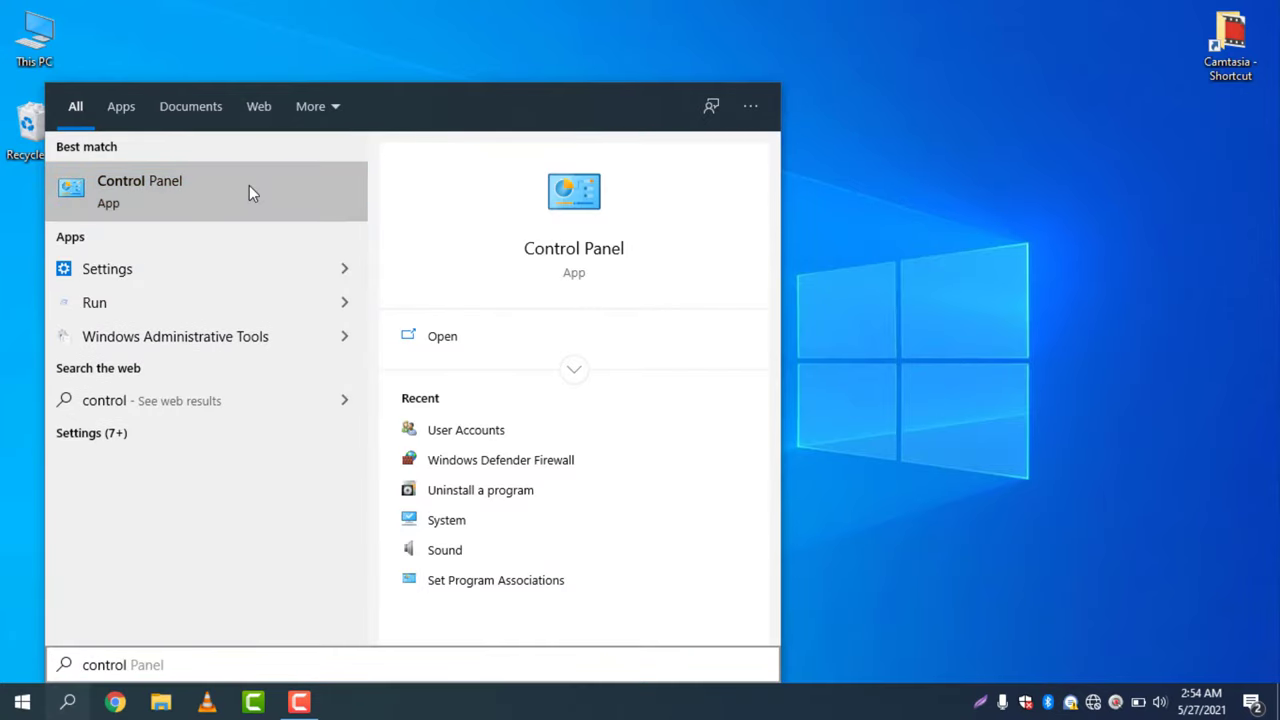
left_click(139, 190)
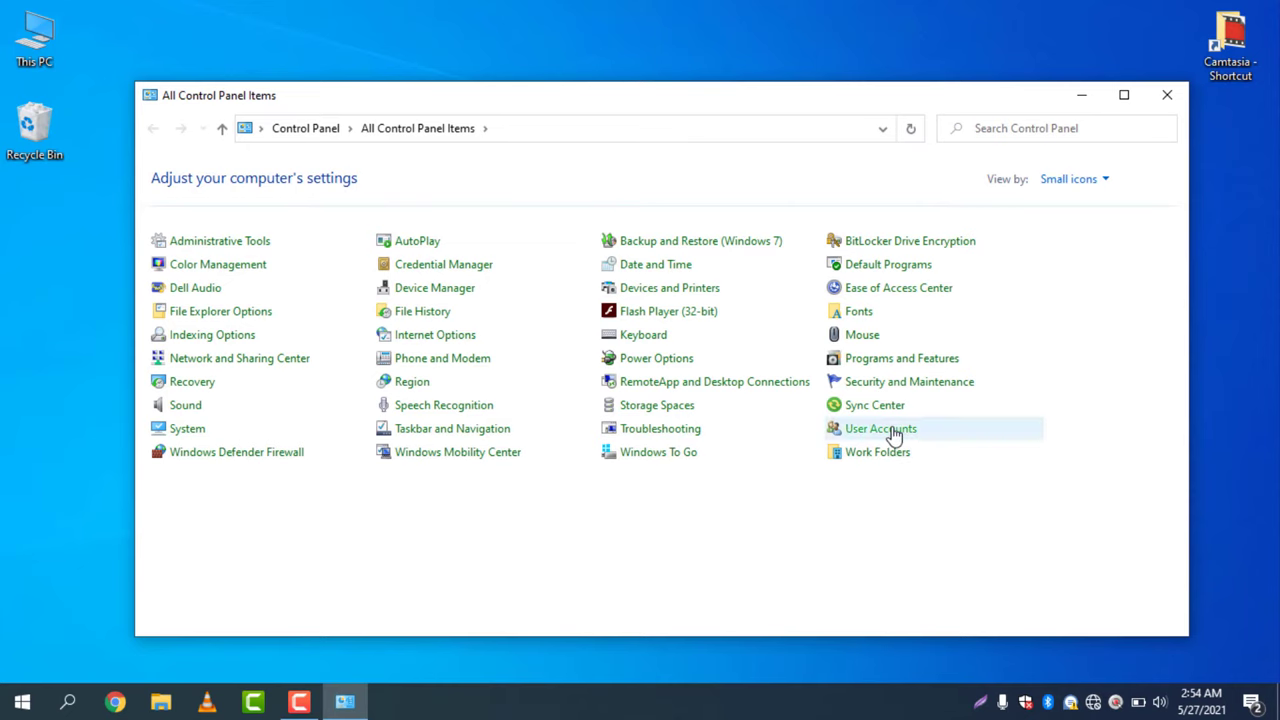
mouse_move(880, 428)
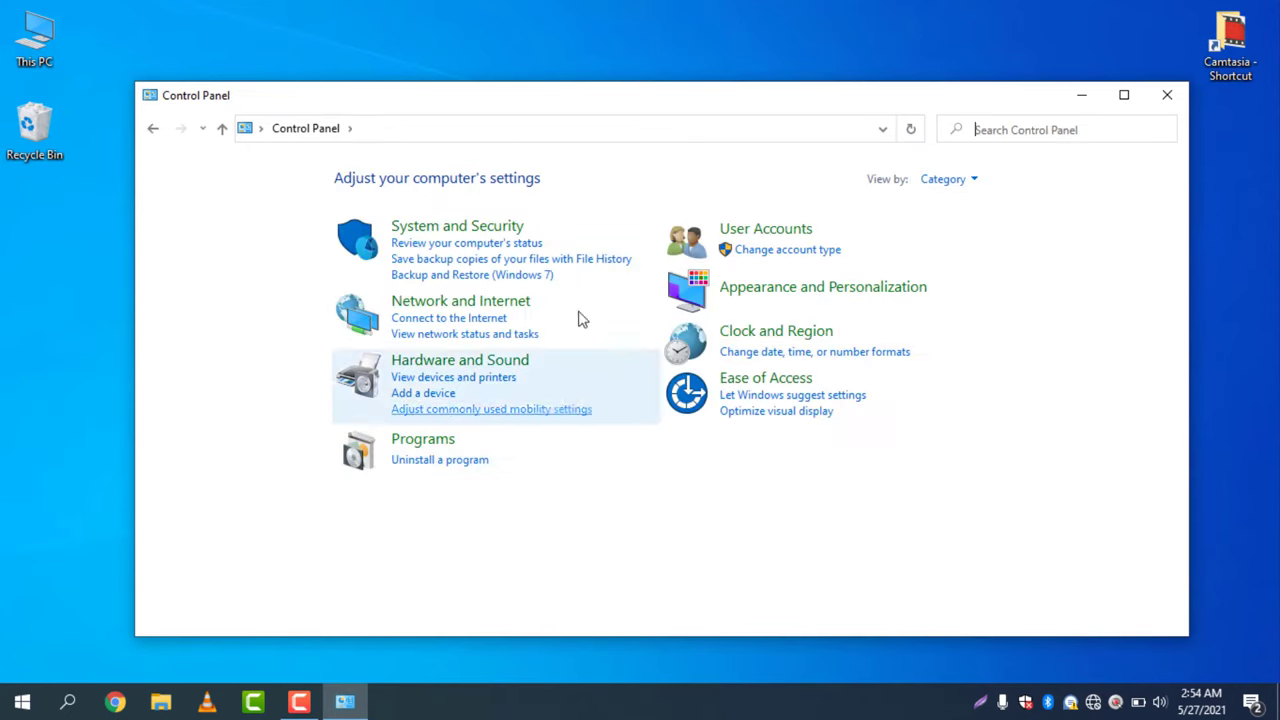
Switch Control Panel view to Small icons and open User Accounts.
left_click(947, 178)
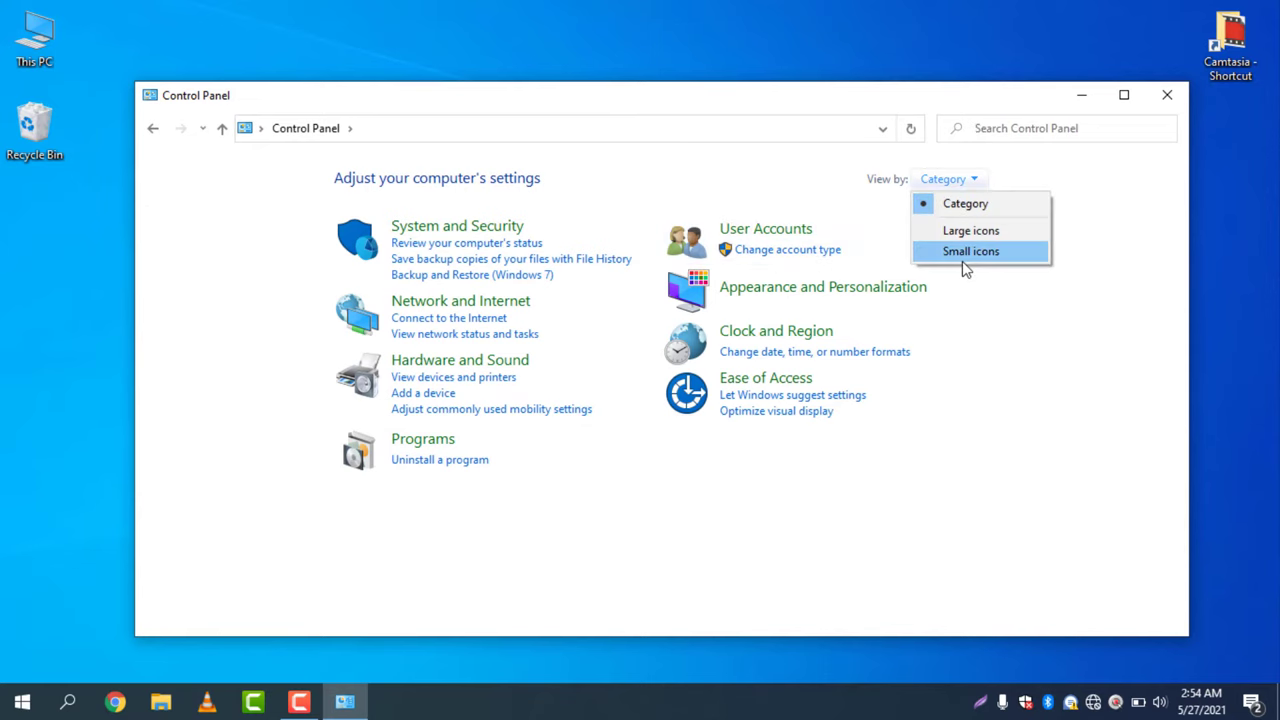
left_click(970, 251)
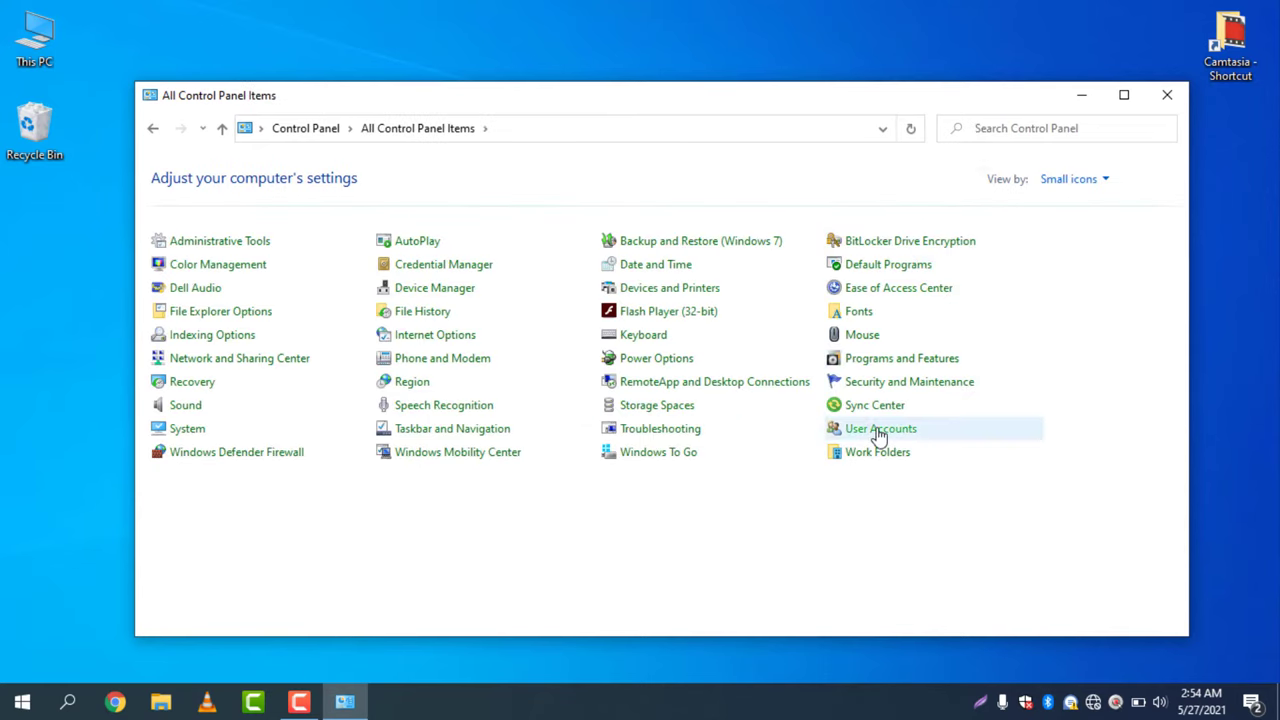
left_click(880, 428)
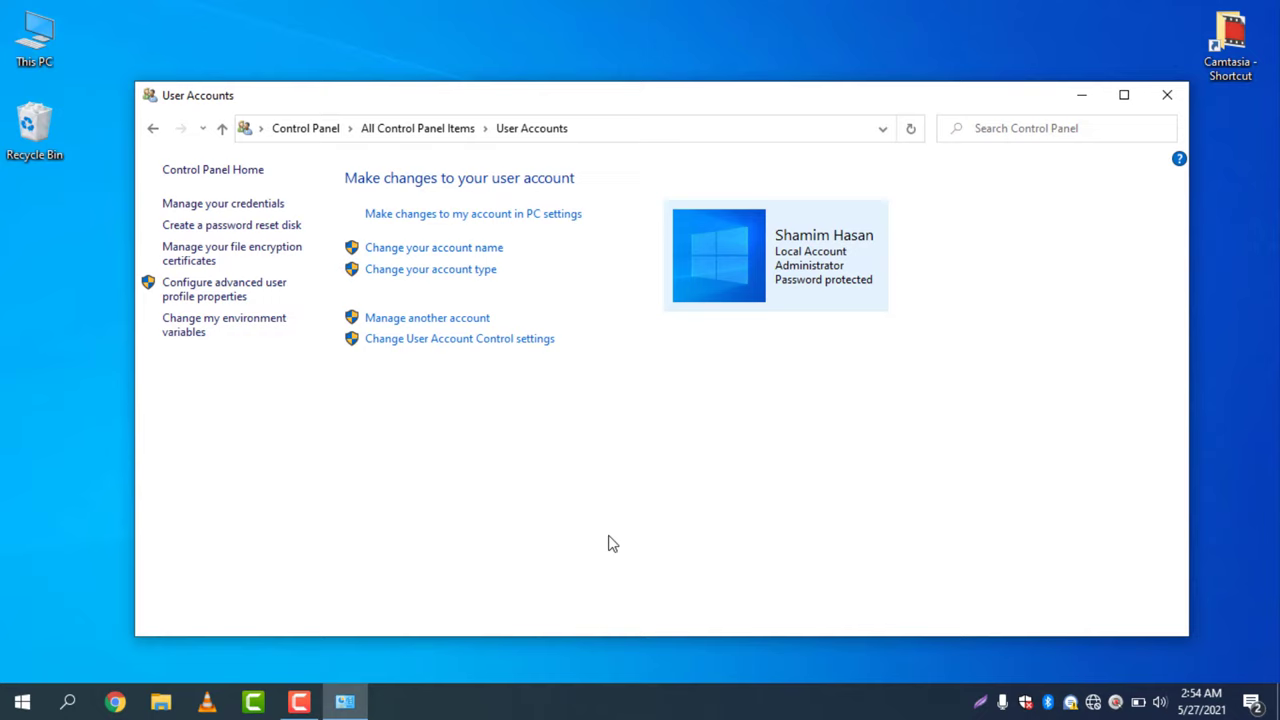
mouse_move(557, 393)
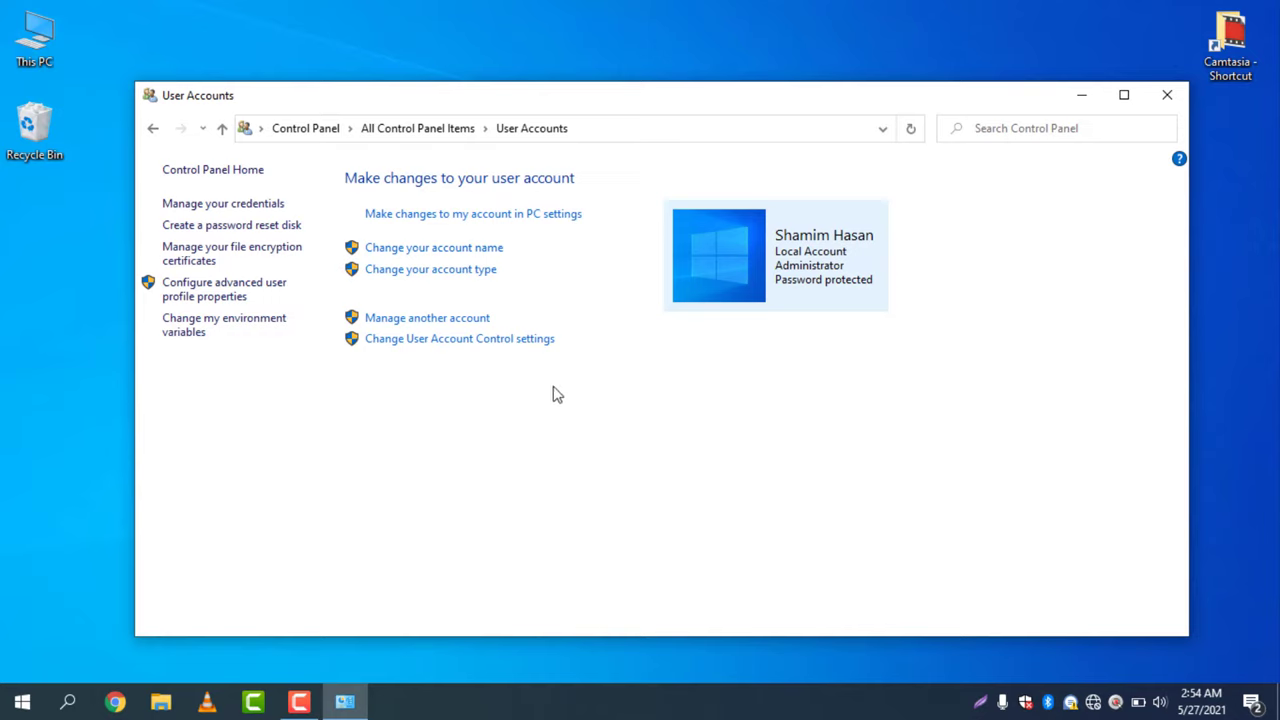
mouse_move(427, 318)
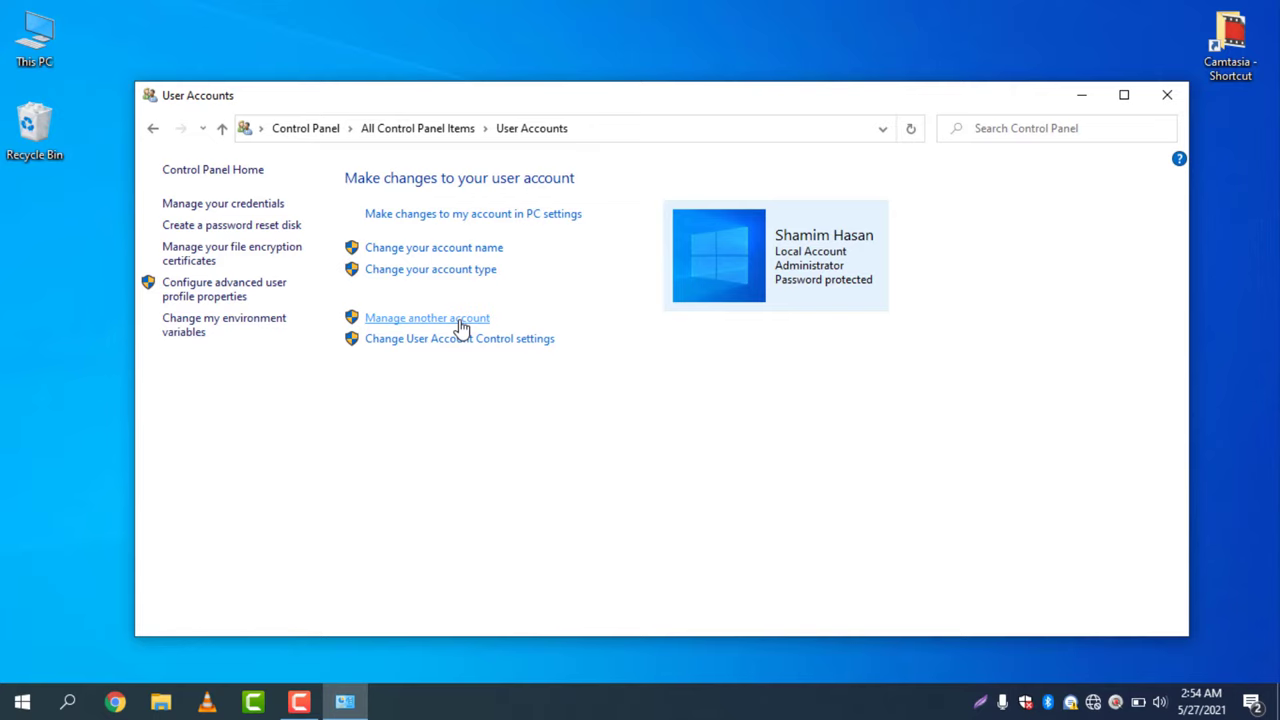
Manage another account, pick the local administrator account, and open its Change Password form.
left_click(426, 317)
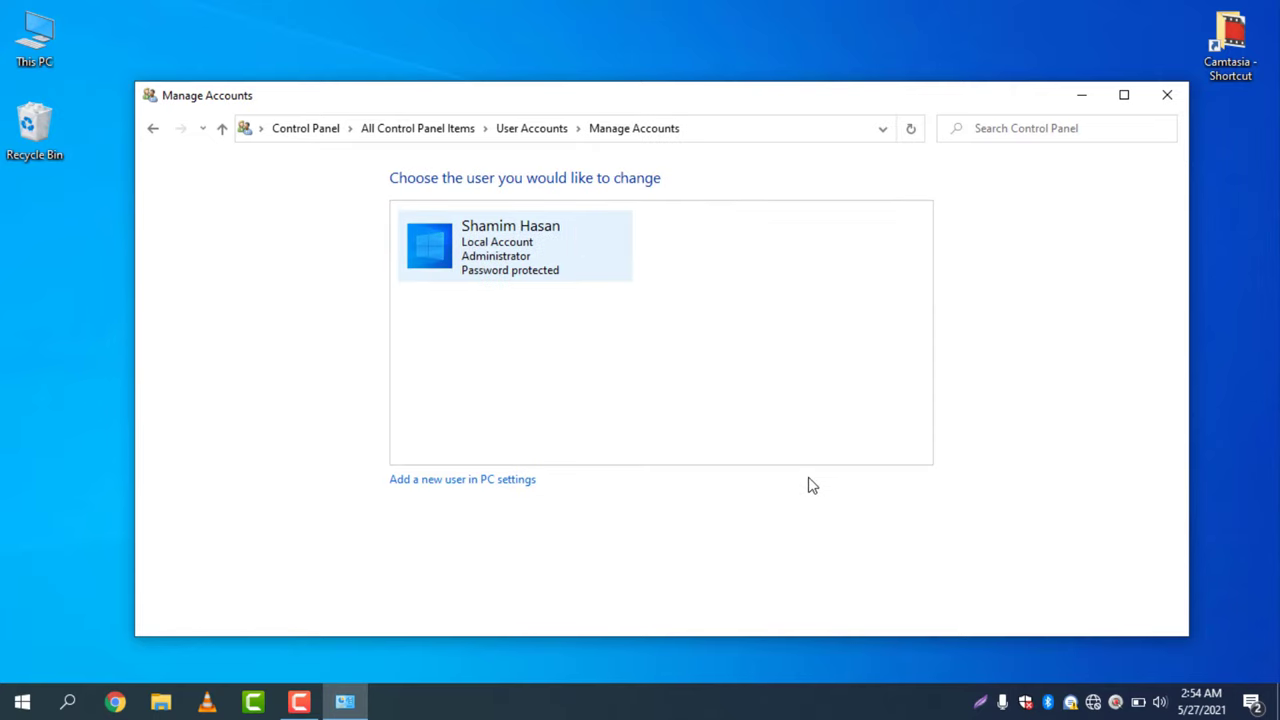
mouse_move(513, 253)
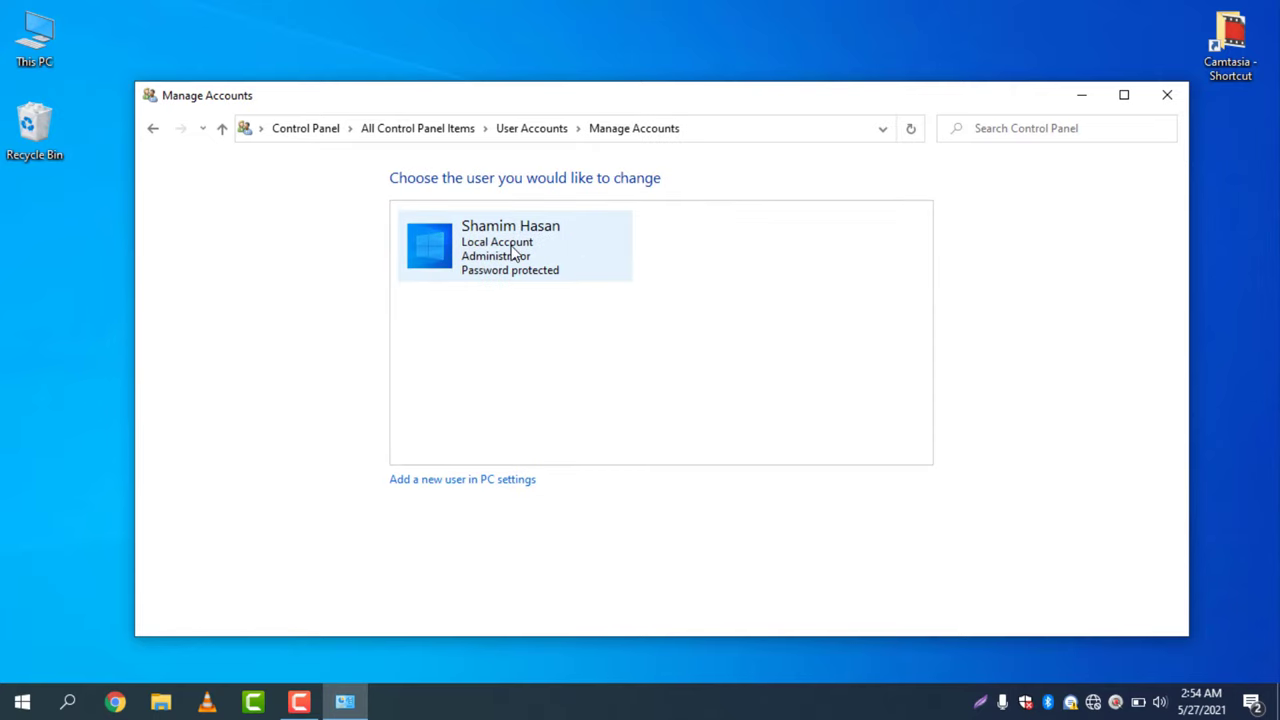
left_click(510, 245)
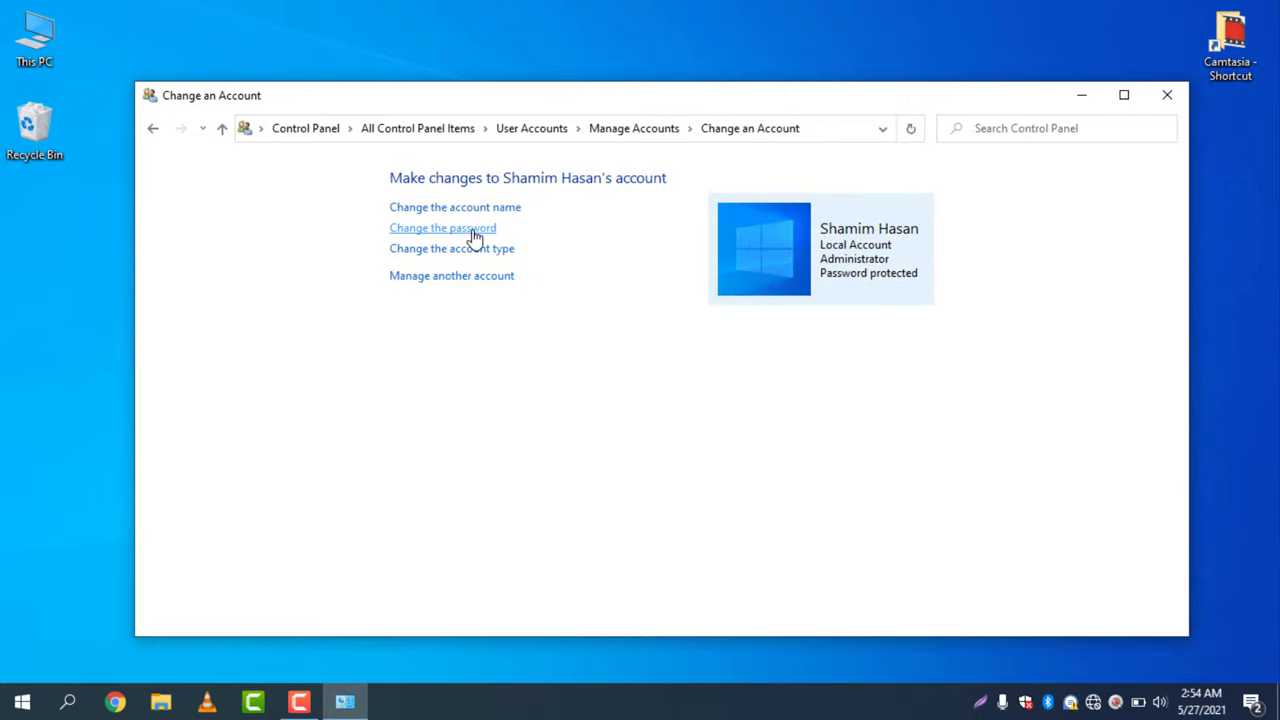
left_click(442, 227)
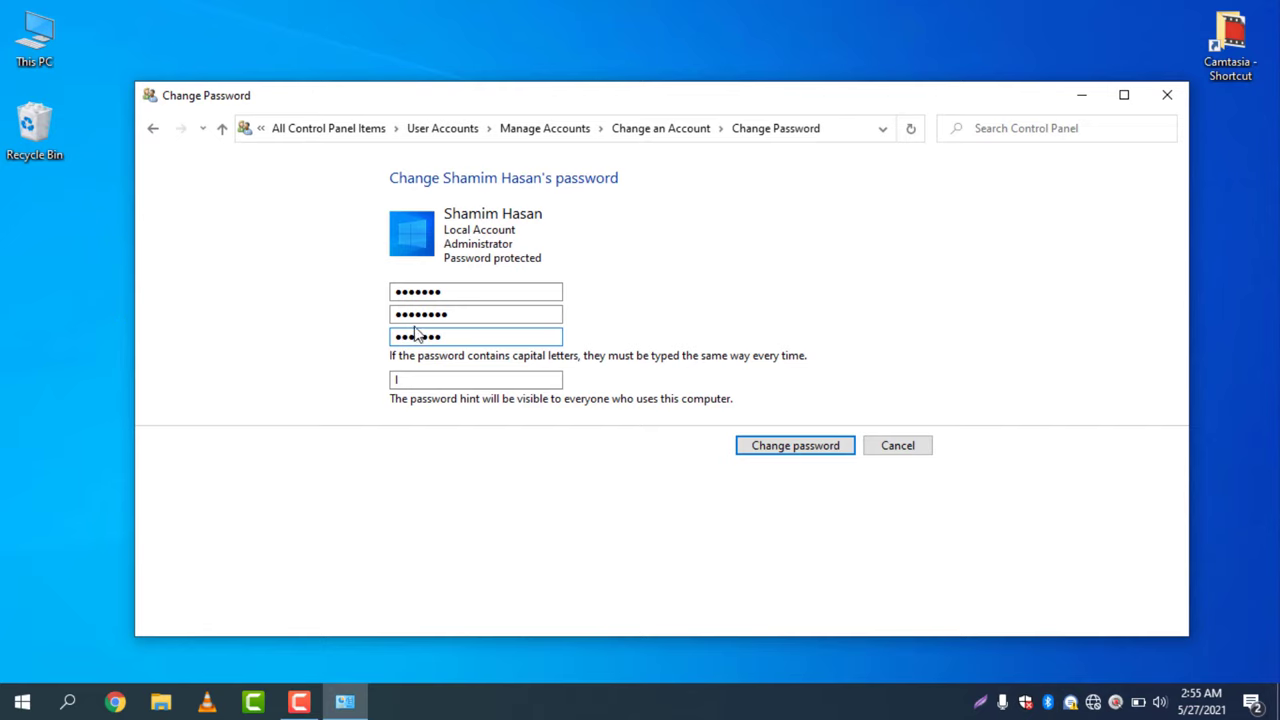
Enter current and new passwords with a hint and submit the change.
left_click(475, 313)
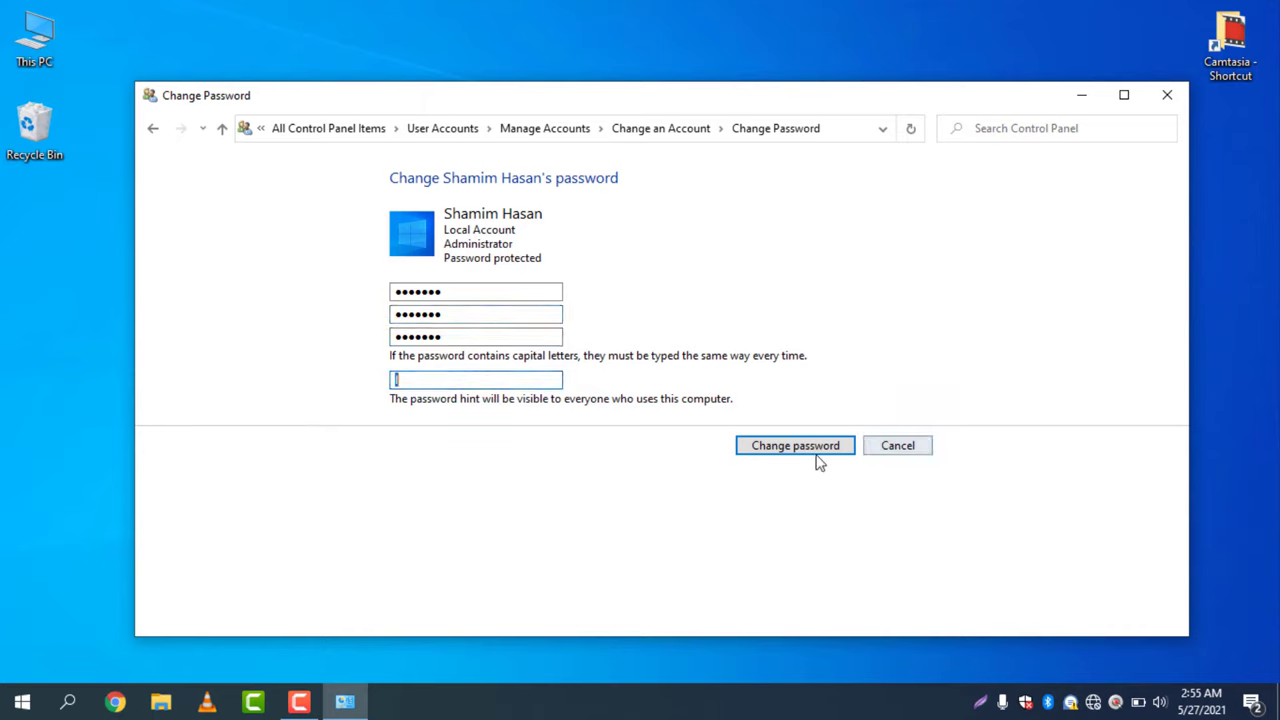
left_click(795, 445)
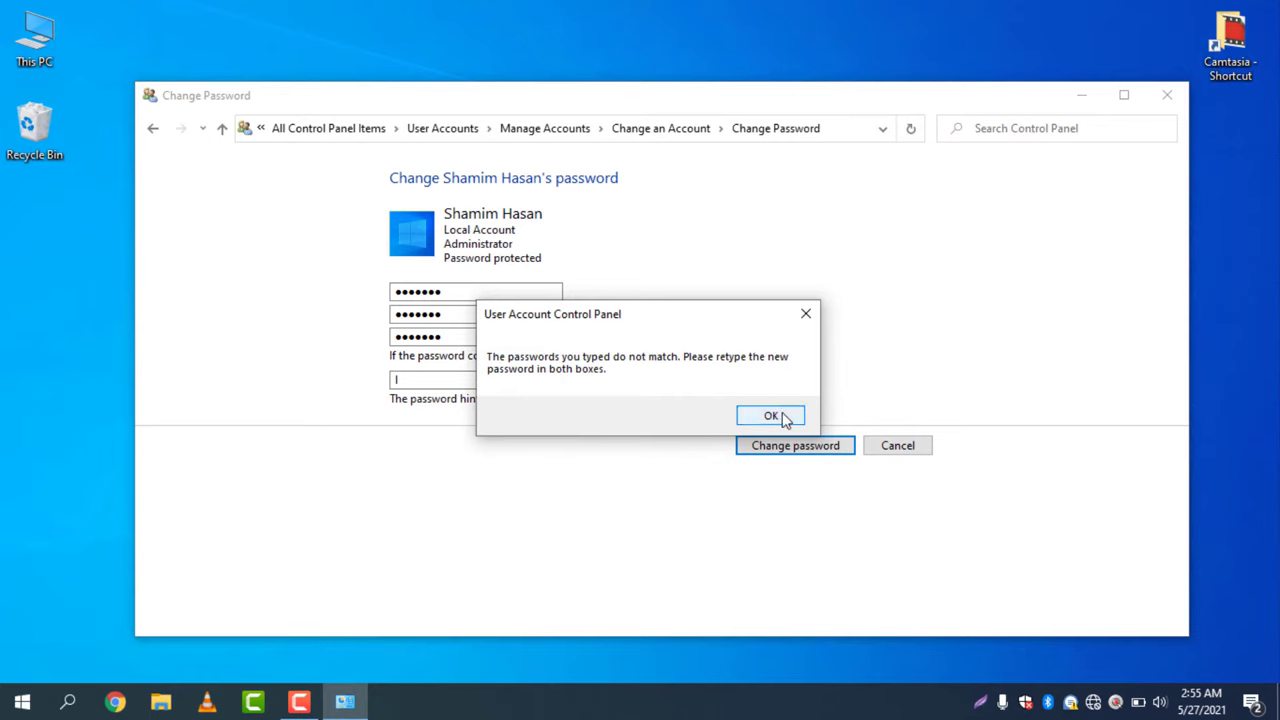
Dismiss the mismatch warning, retype matching new passwords with hint 'm', and submit.
left_click(770, 415)
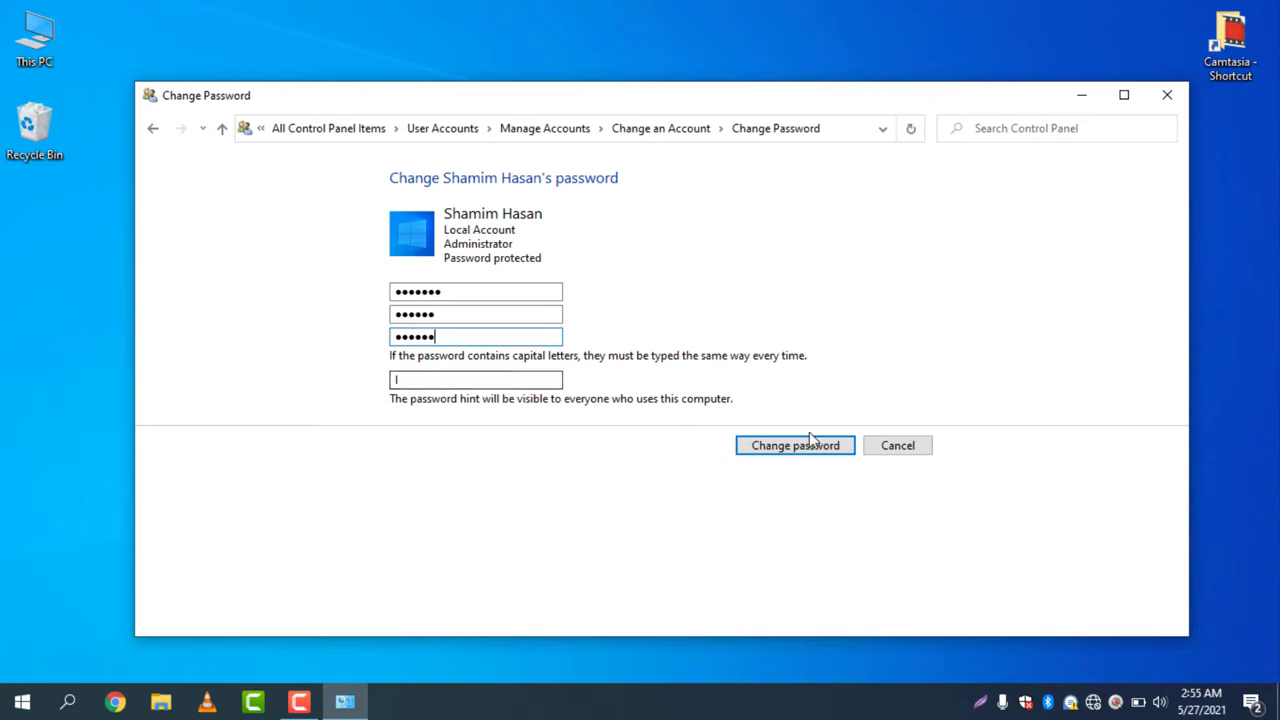
left_click(475, 379)
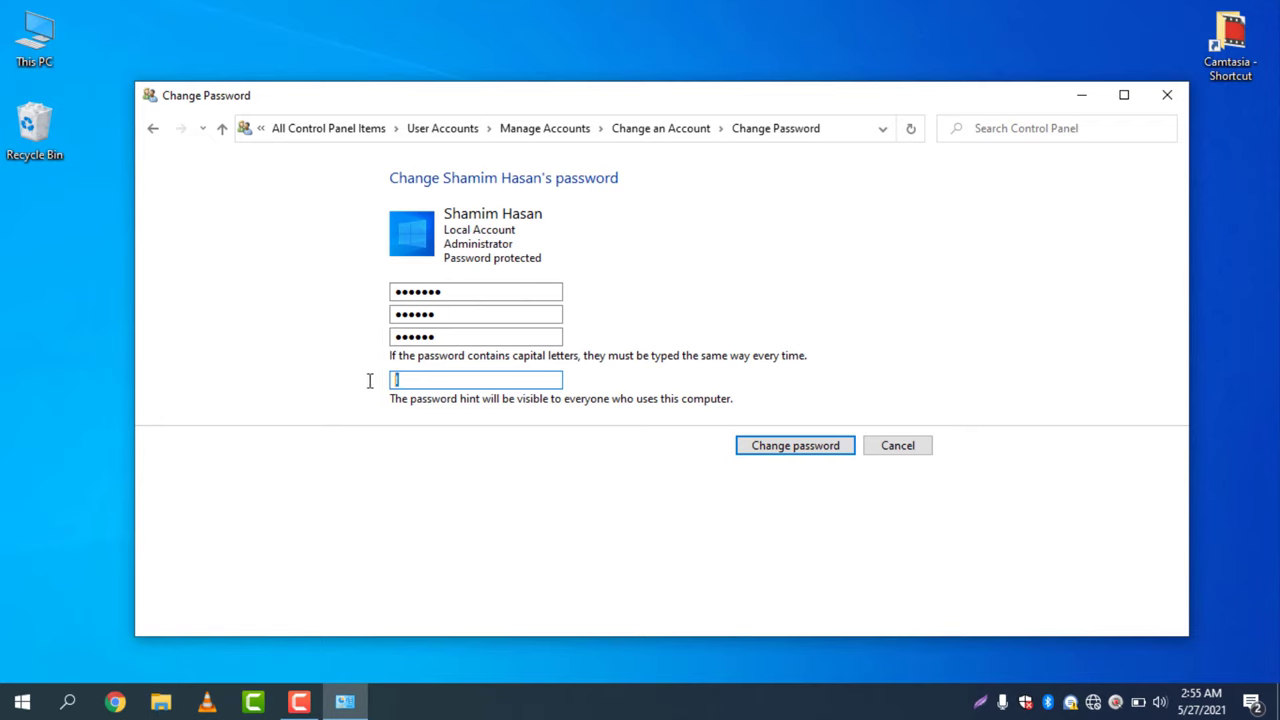
type("m")
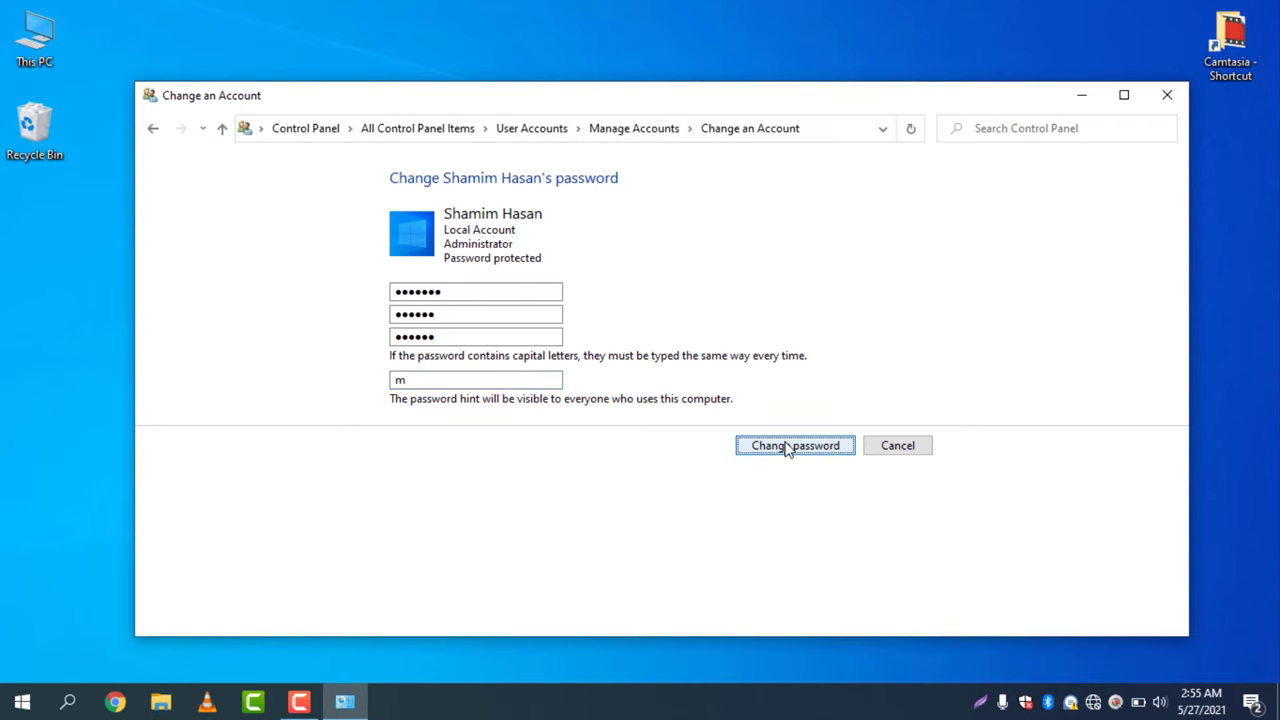
left_click(794, 445)
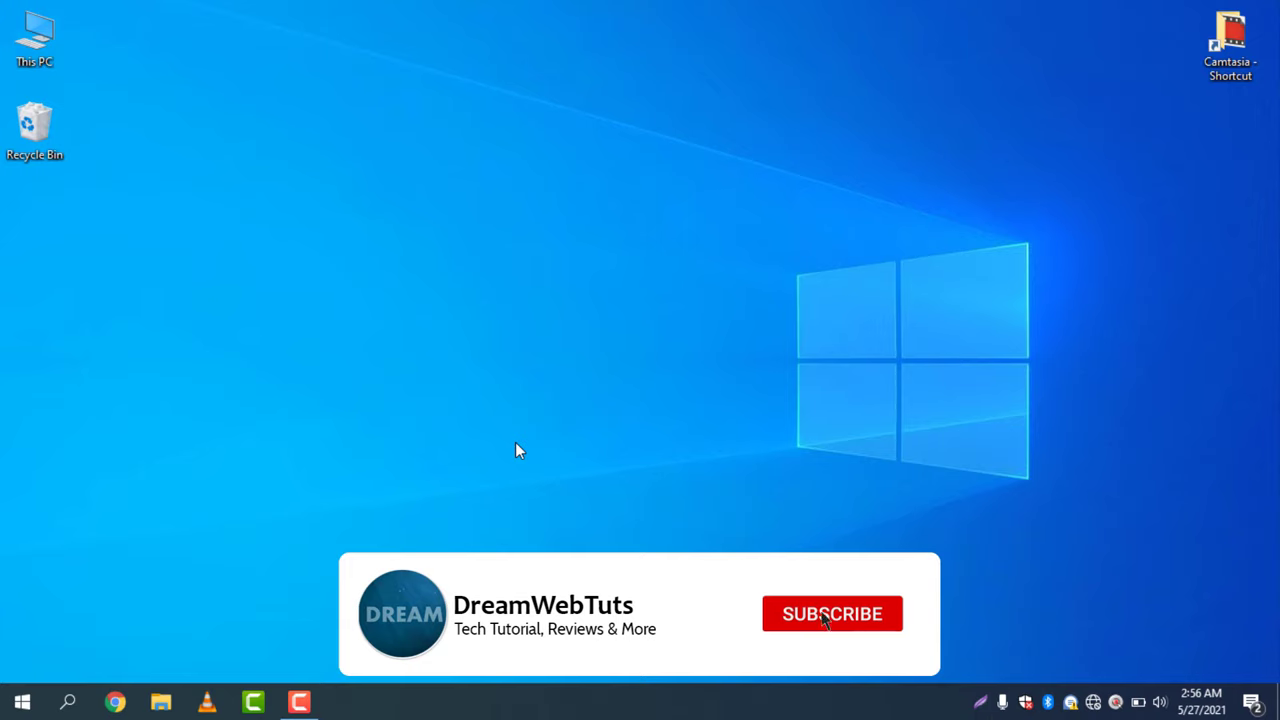
Close the Control Panel window, leaving the desktop clear.
left_click(831, 613)
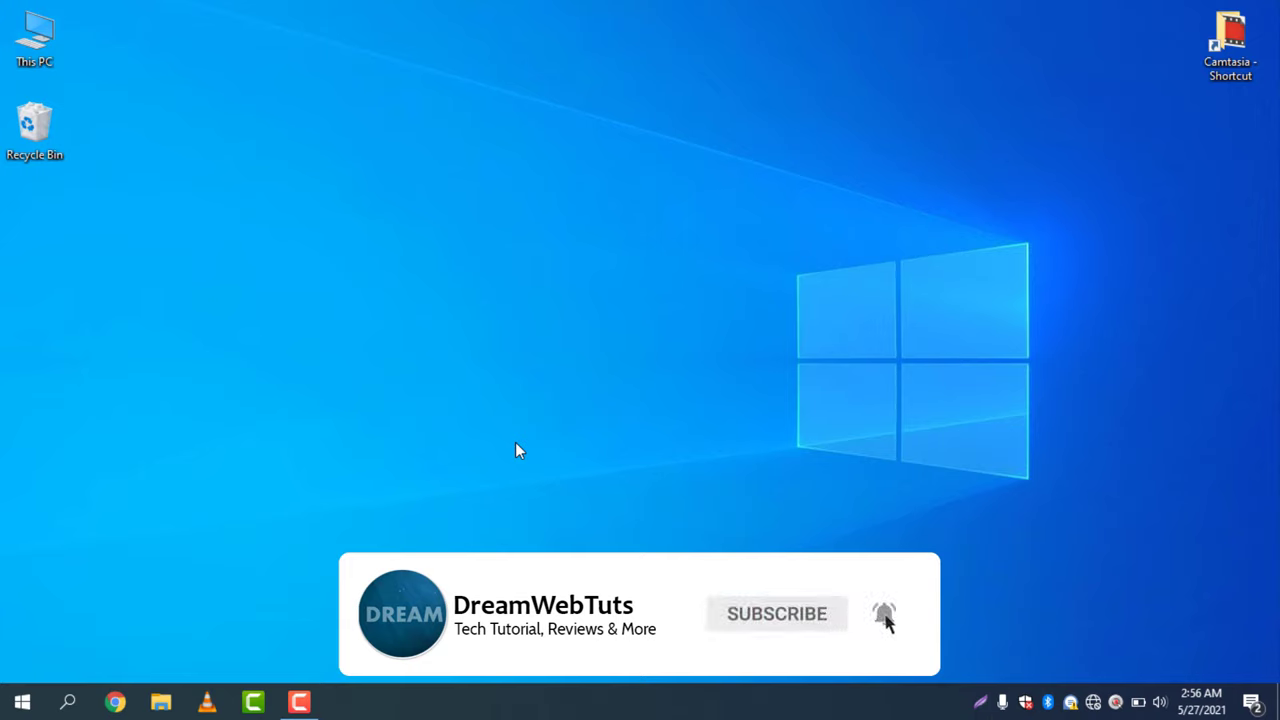